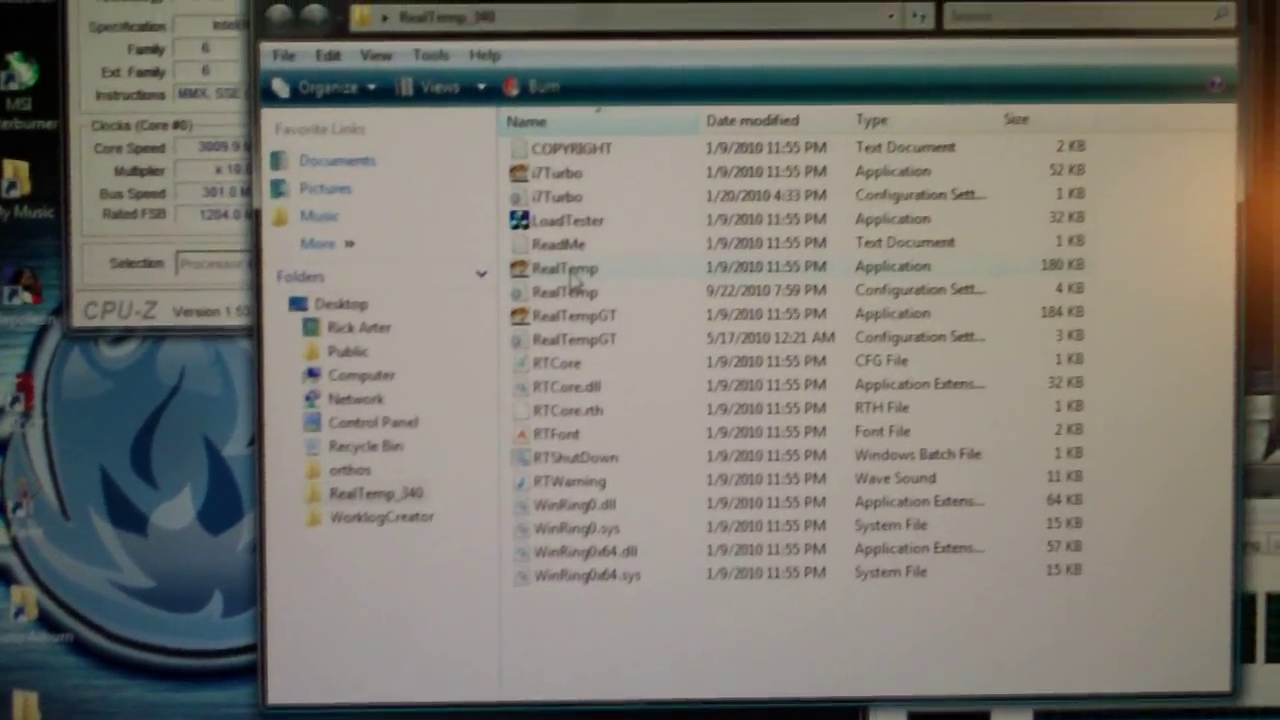
Select the RealTemp application file (180 KB) in the RealTemp_340 folder for launching
left_click(564, 268)
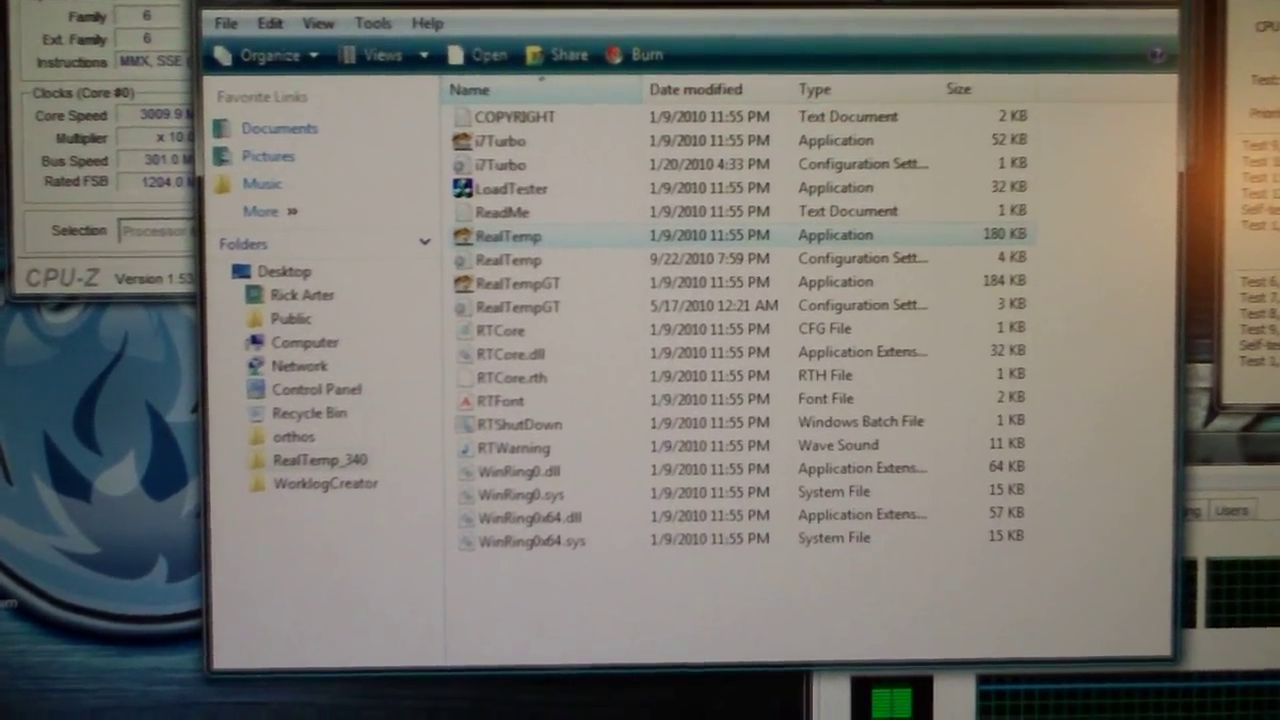